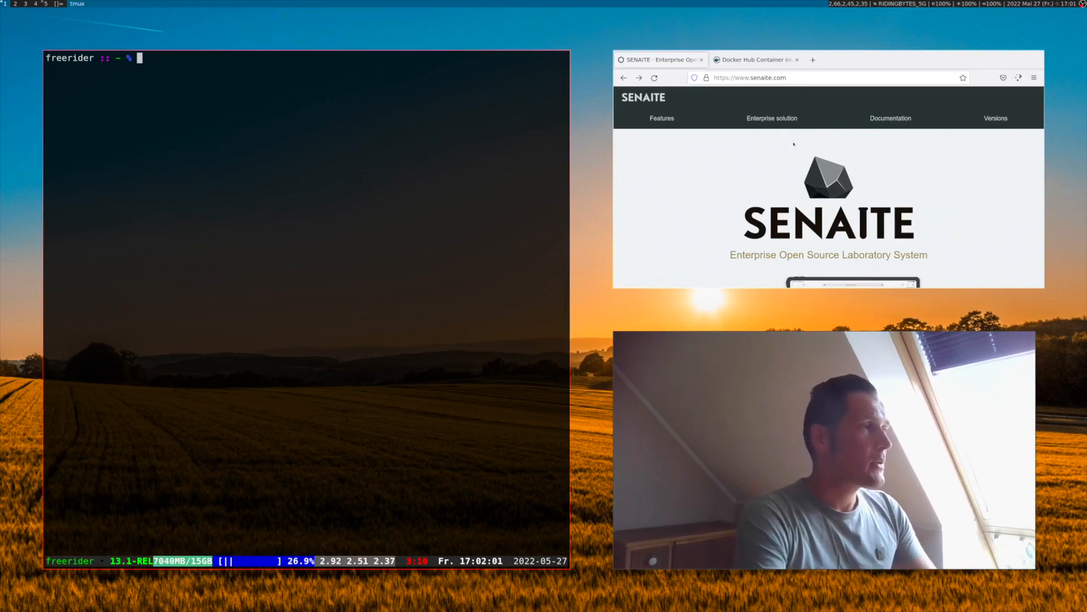
Pull the senaite/senaite:2.x image with docker pull; it is already up to date
{"action": "type", "text": "docker pull"}
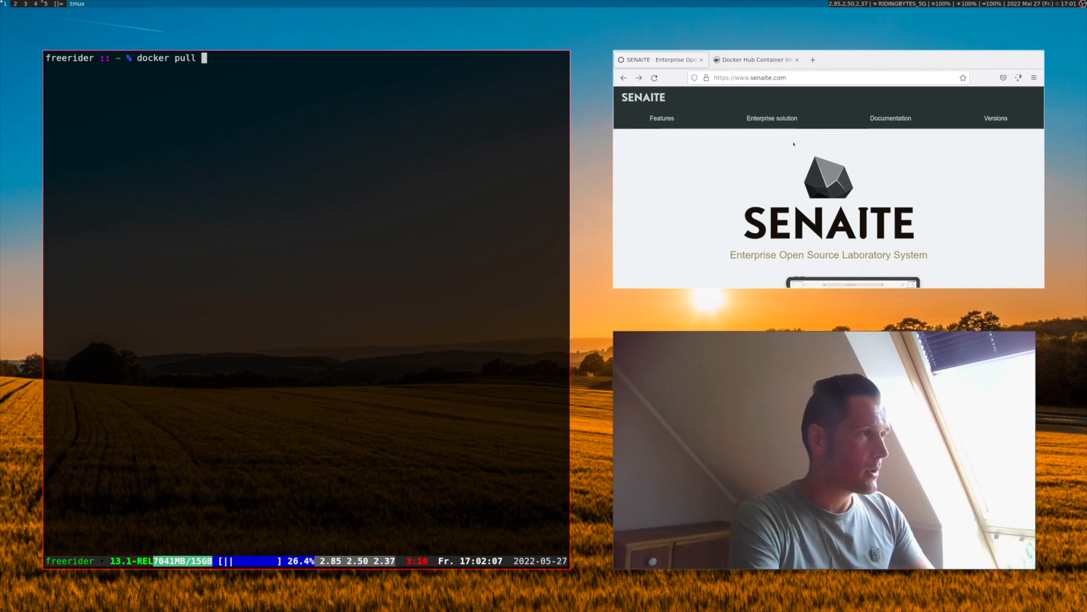
{"action": "type", "text": "senaite/"}
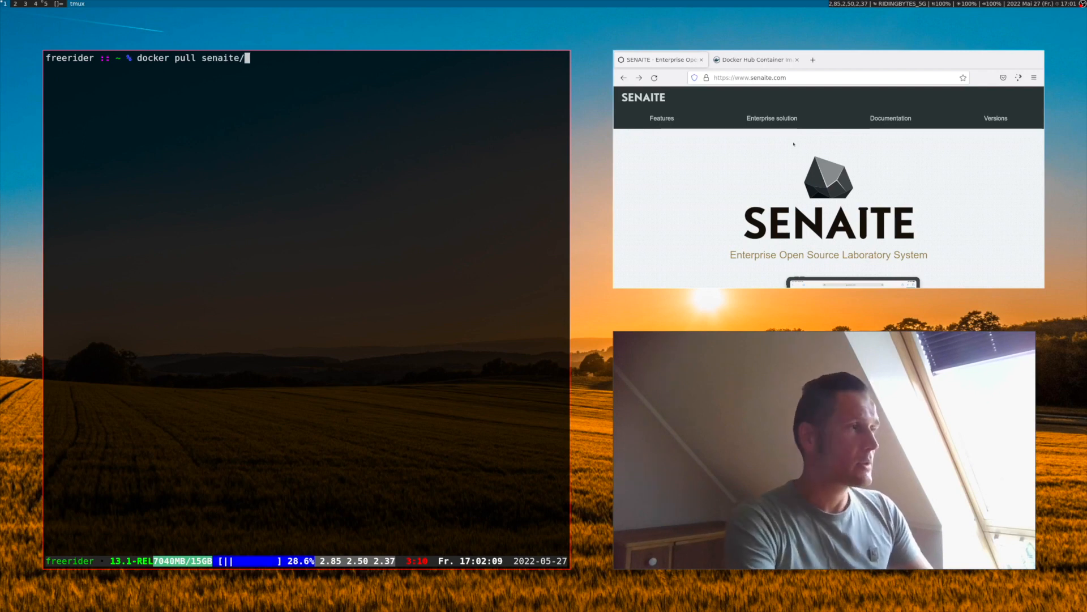
{"action": "type", "text": "senaite"}
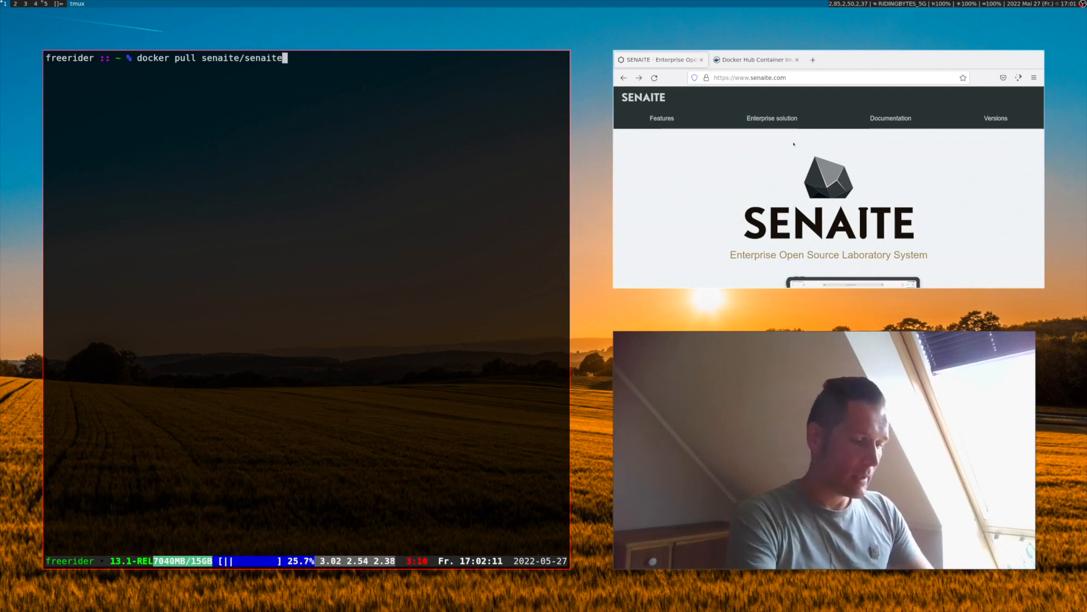
{"action": "type", "text": ":2"}
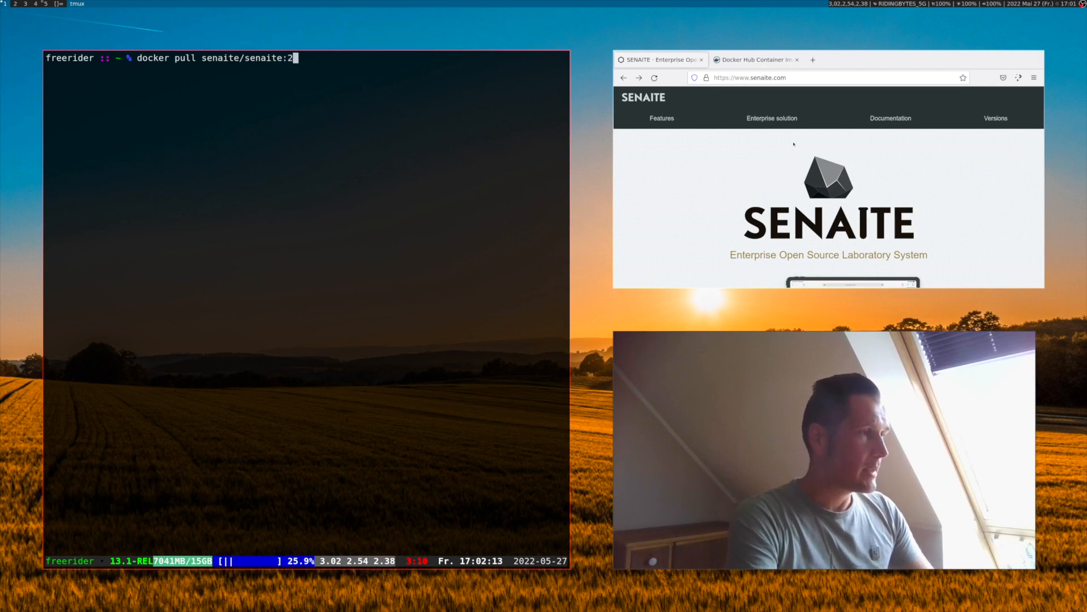
{"action": "type", "text": ".x"}
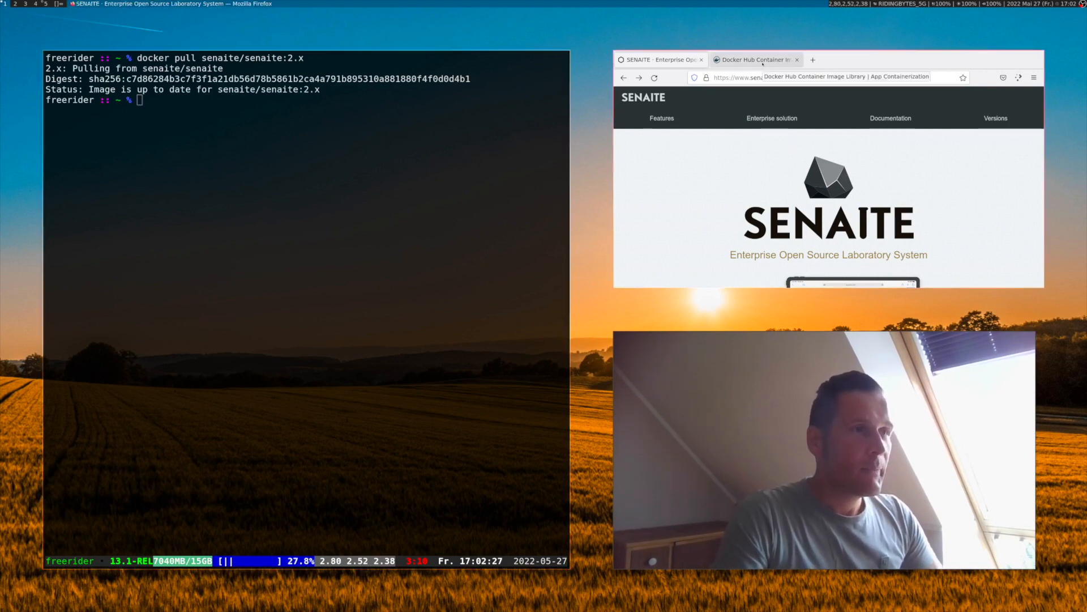
Search Docker Hub for senaite and view senaite/senaite tags, including 2.x and edge
{"action": "left_click", "coordinate": [754, 59]}
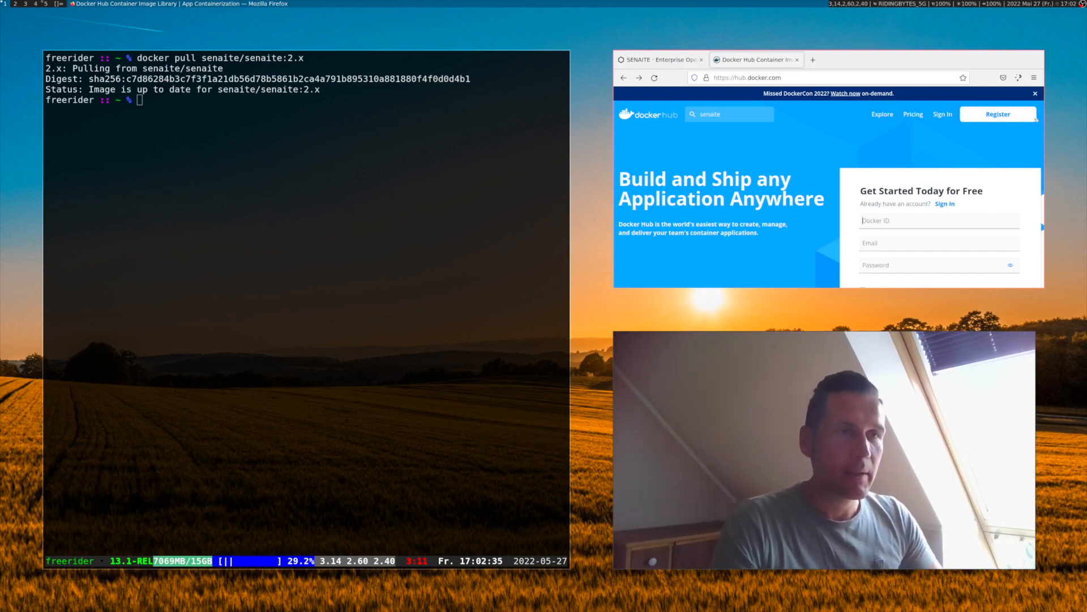
{"action": "left_click", "coordinate": [730, 114]}
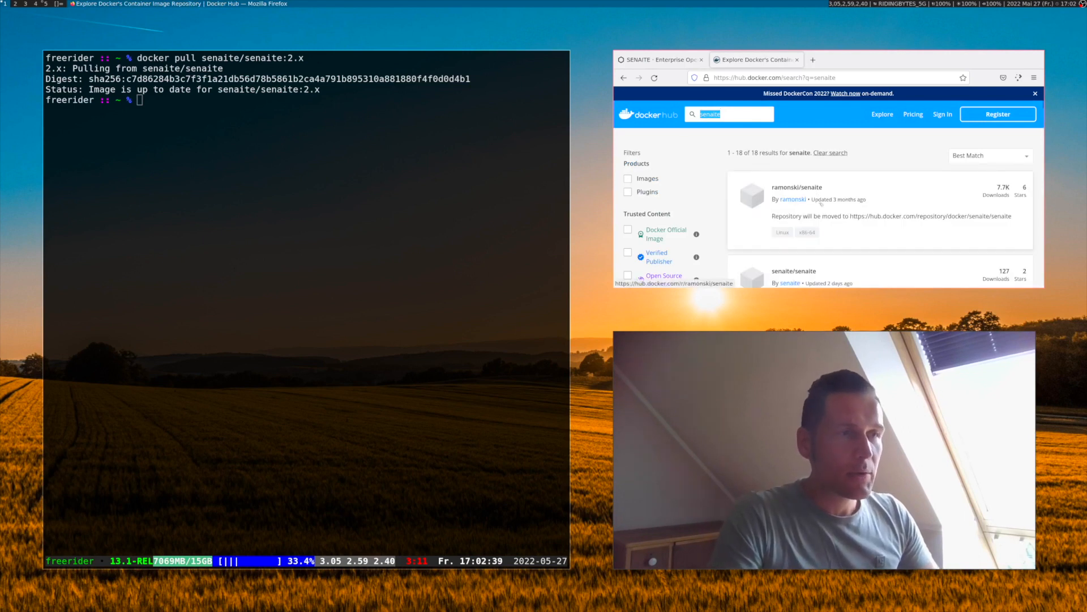
{"action": "scroll", "scroll_direction": "down", "scroll_amount": 3}
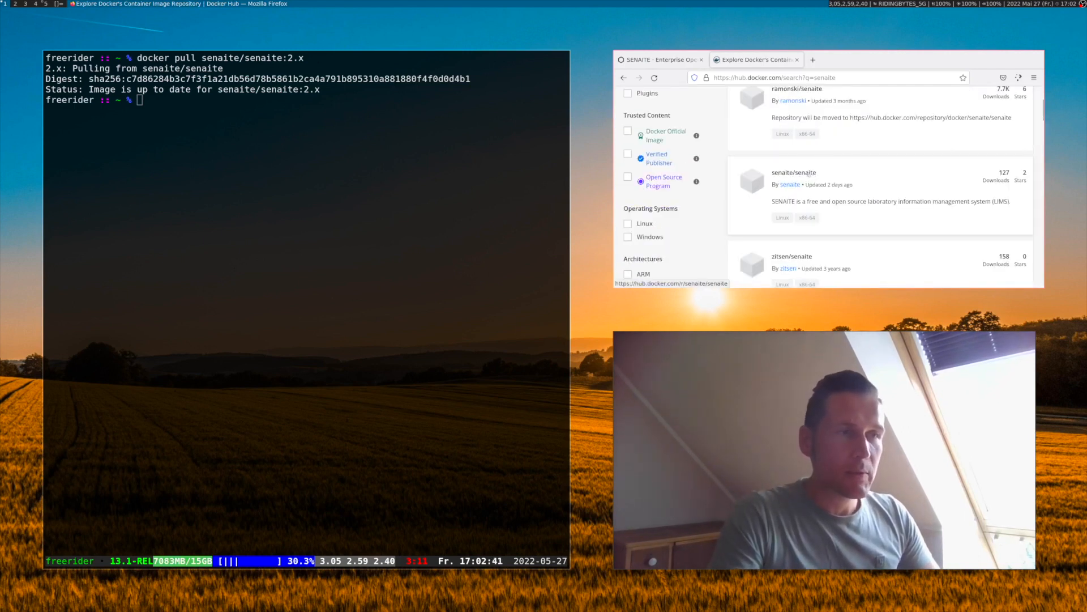
{"action": "left_click", "coordinate": [793, 172]}
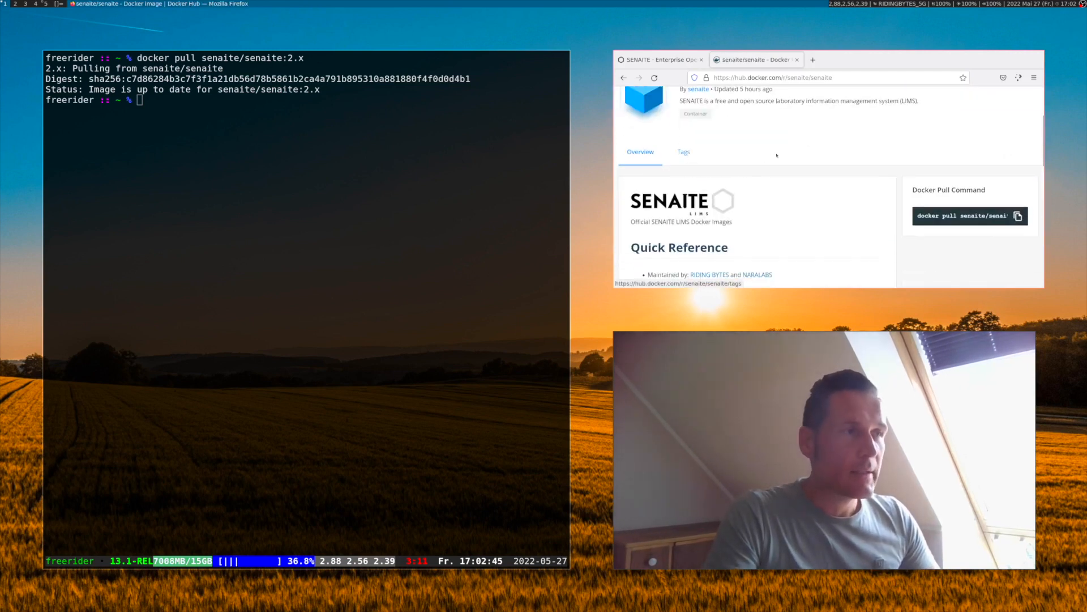
{"action": "left_click", "coordinate": [683, 152]}
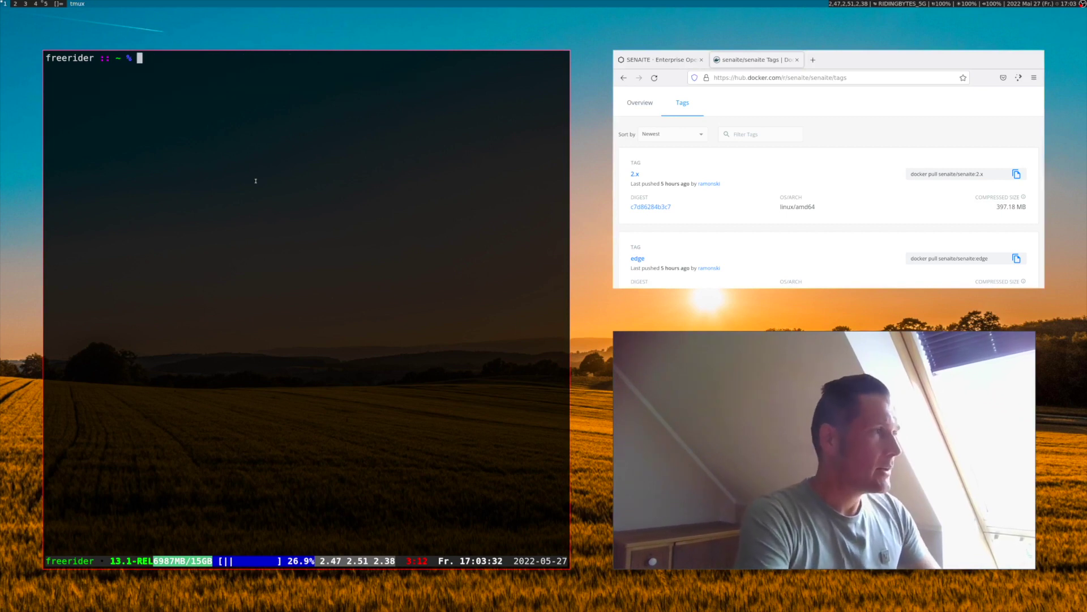
Run a --rm container named senaite from senaite/senaite:2.x publishing port 8080:8080
{"action": "type", "text": "sena"}
{"action": "type", "text": "d"}
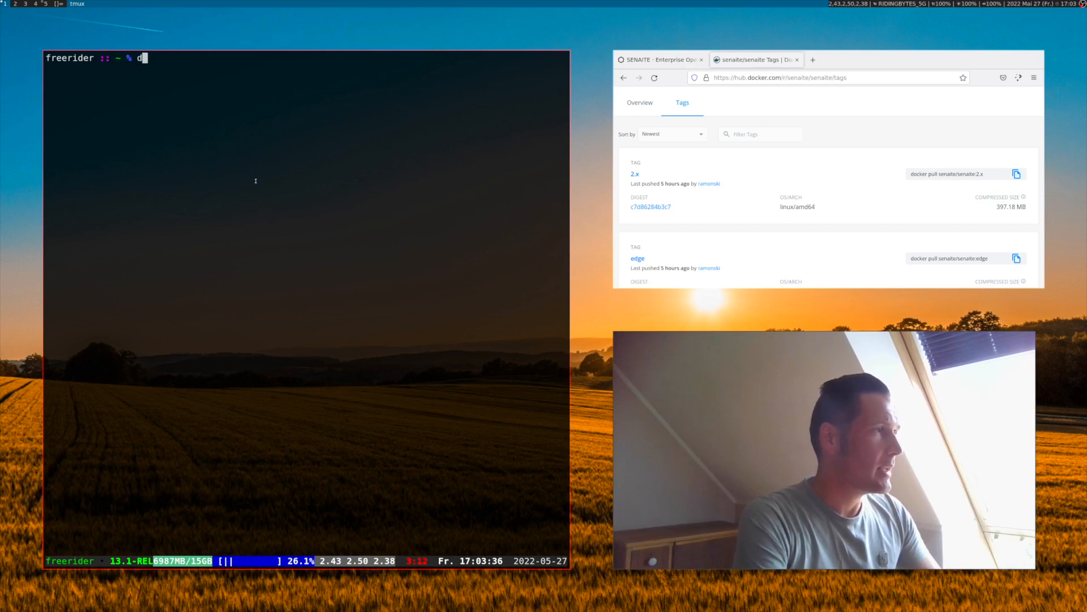
{"action": "type", "text": "ocker run"}
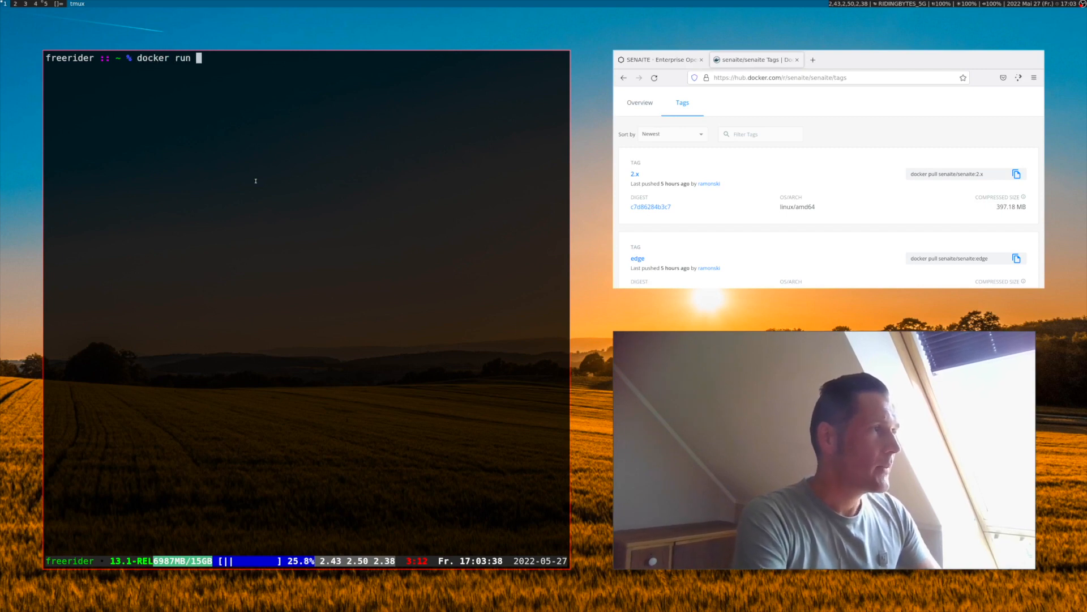
{"action": "type", "text": "--rm"}
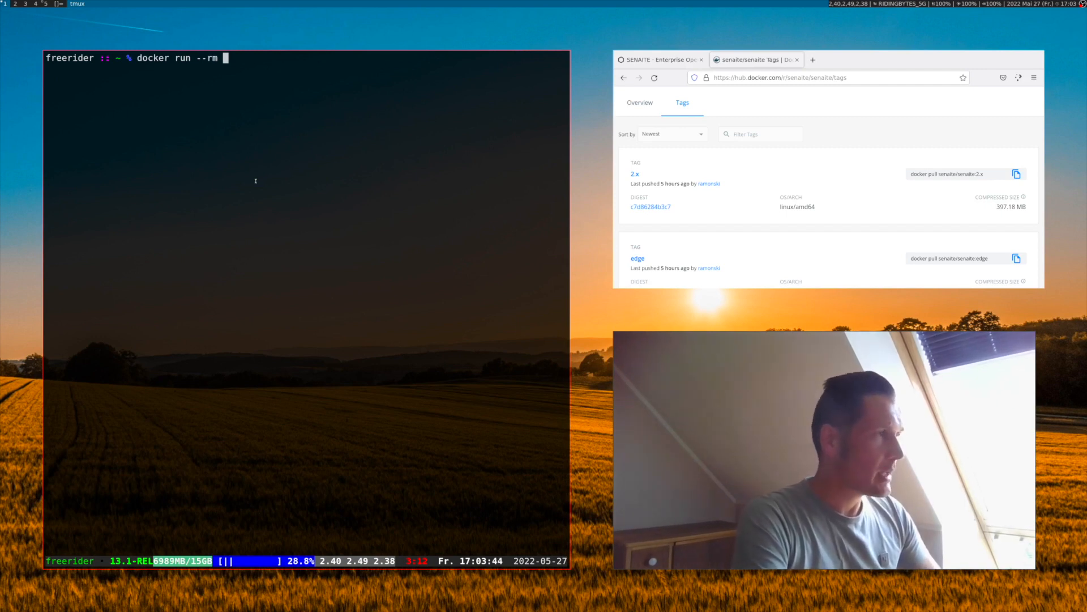
{"action": "type", "text": "--name"}
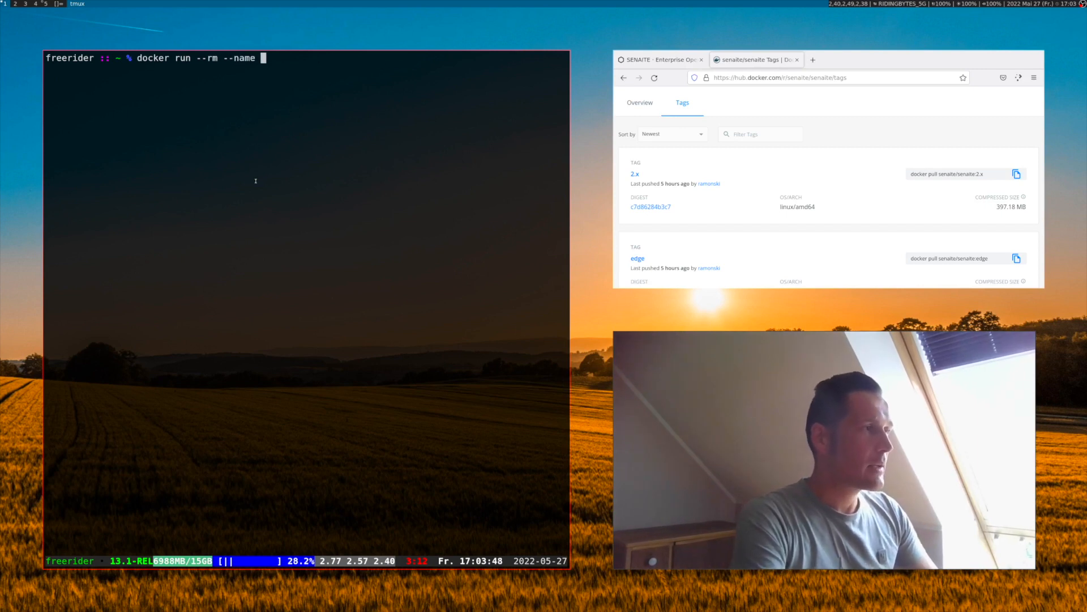
{"action": "type", "text": "senaite"}
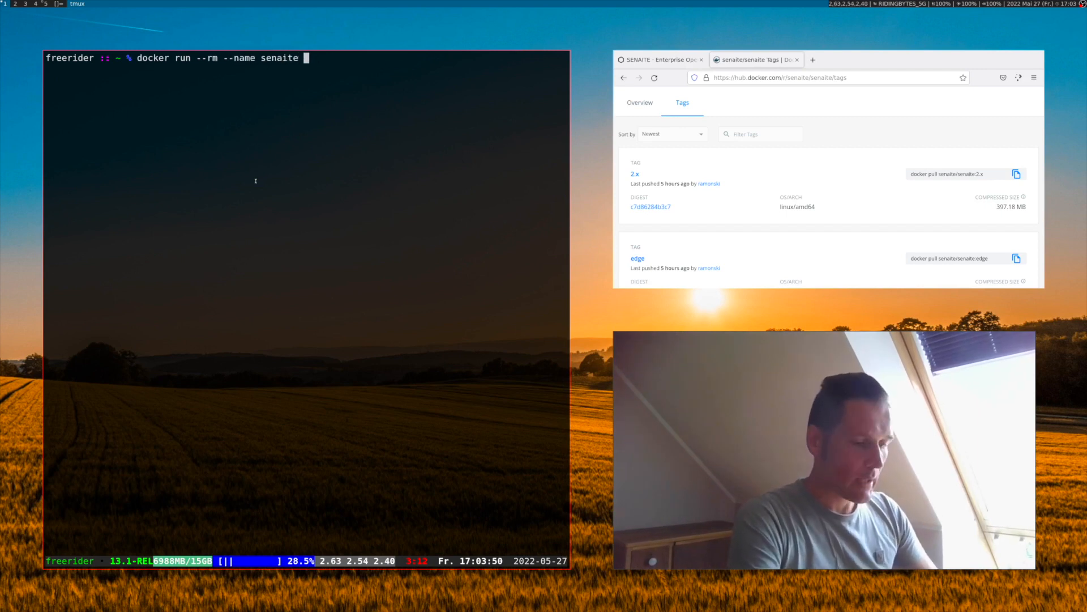
{"action": "type", "text": "-p"}
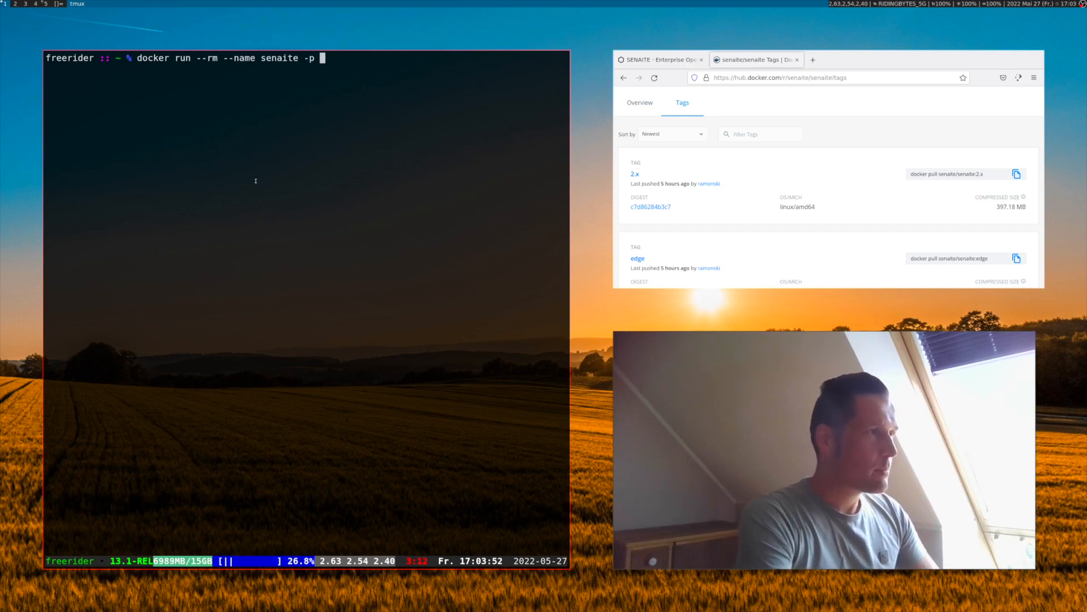
{"action": "type", "text": "8080:808"}
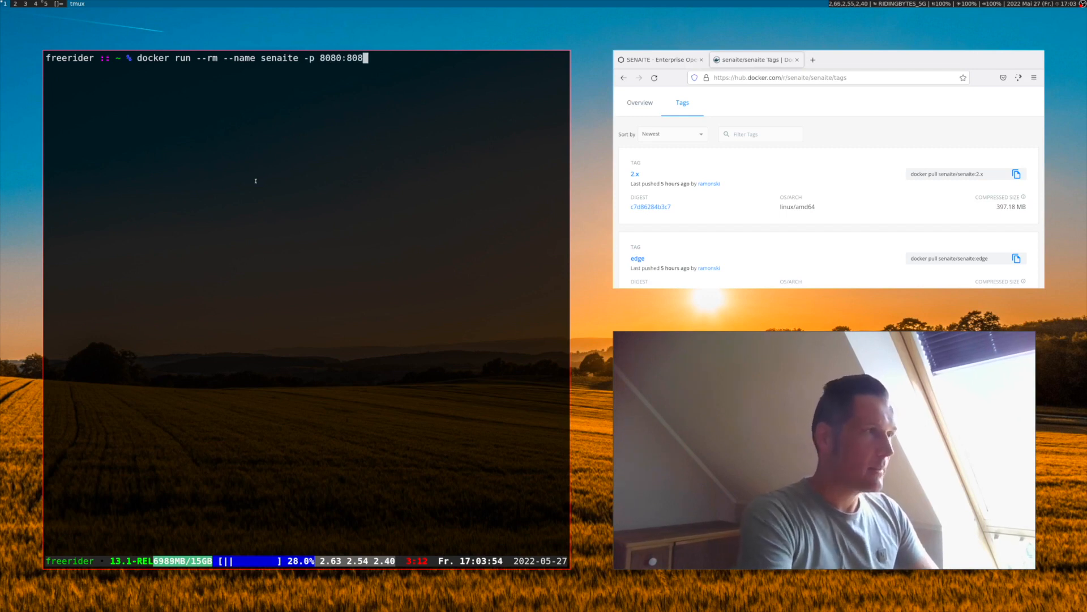
{"action": "type", "text": "0"}
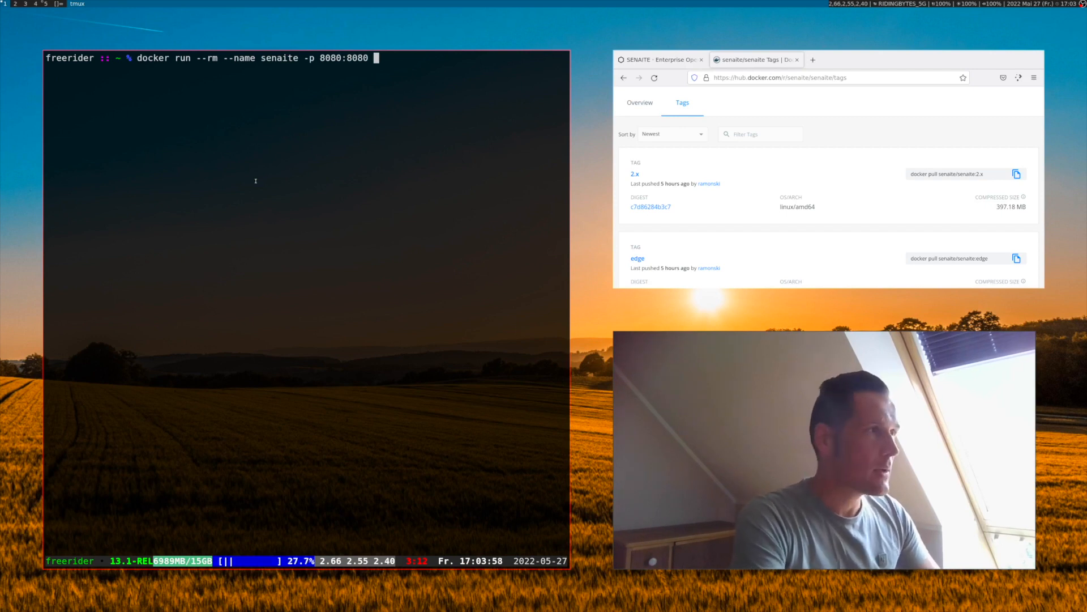
{"action": "type", "text": "senaite/senaite:"}
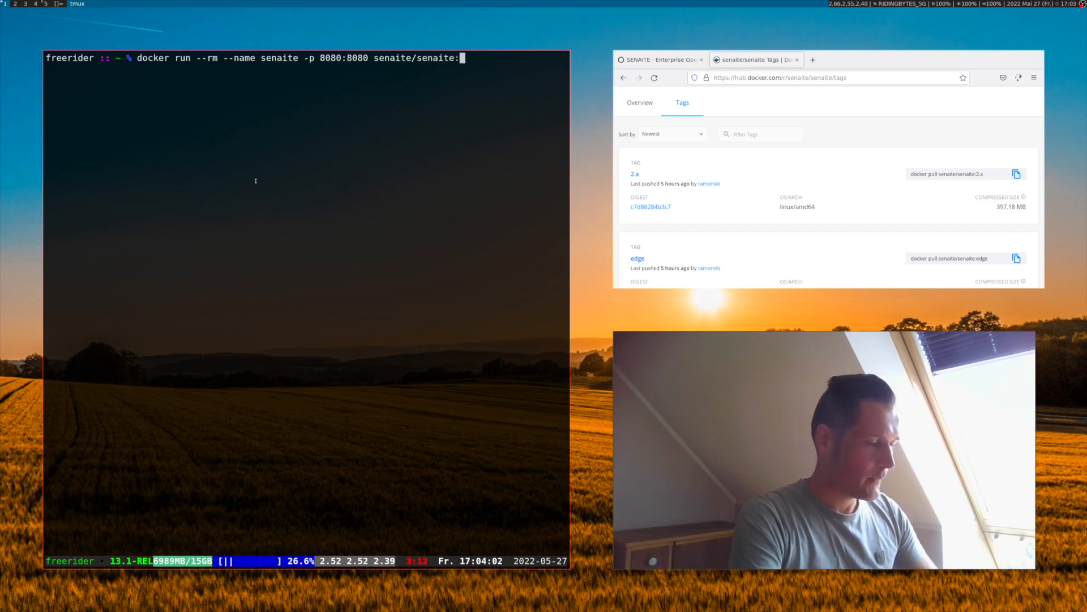
{"action": "type", "text": "2.x"}
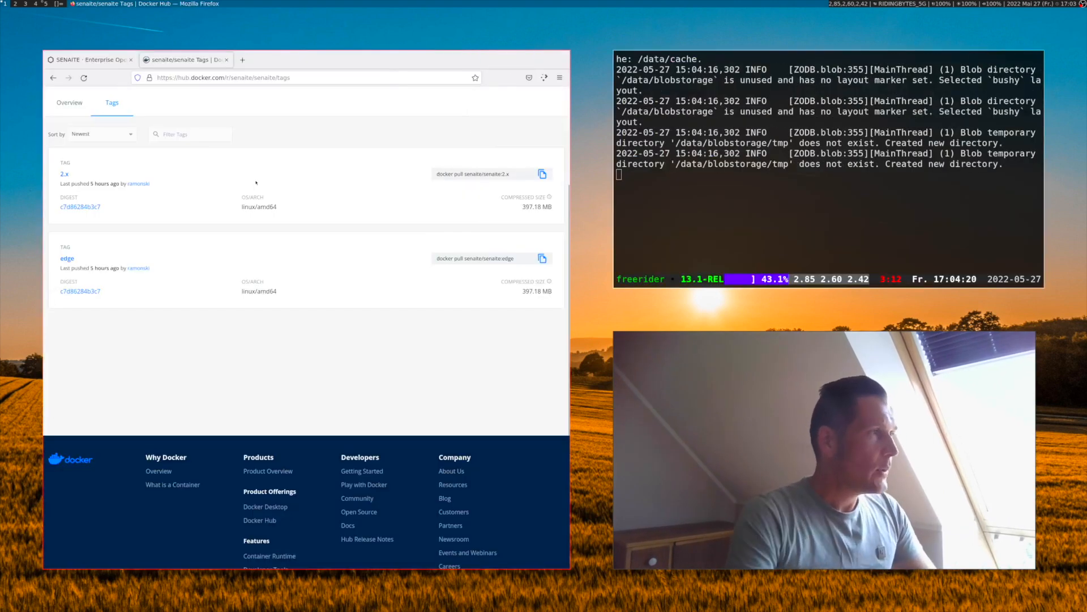
Load 192.168.8.10:8080 in a new Firefox tab to reach the SENAITE welcome page
{"action": "left_click", "coordinate": [247, 59]}
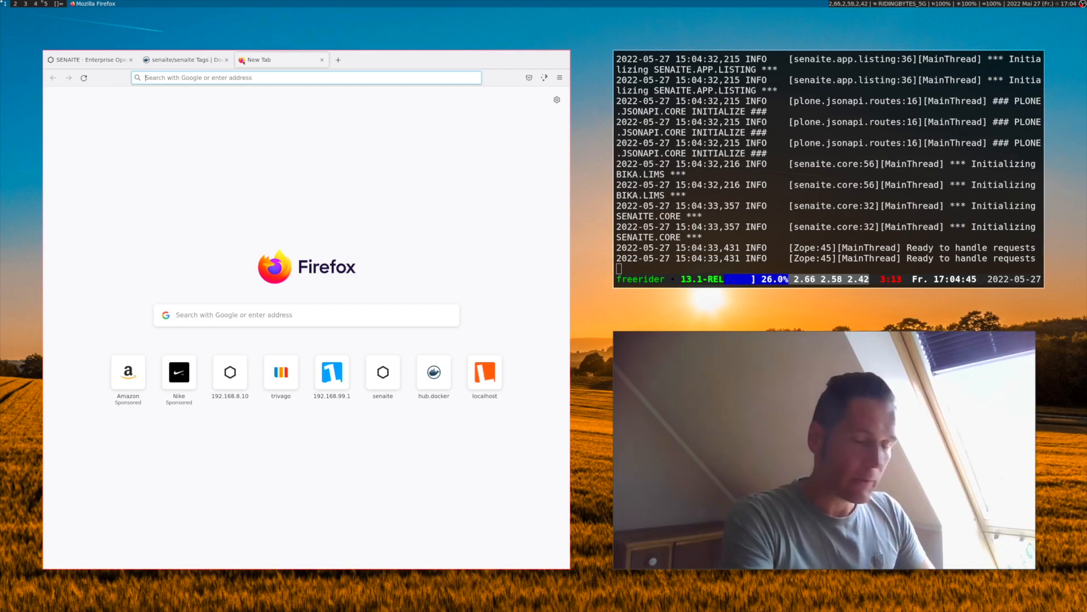
{"action": "type", "text": "192.168.8.10:8080"}
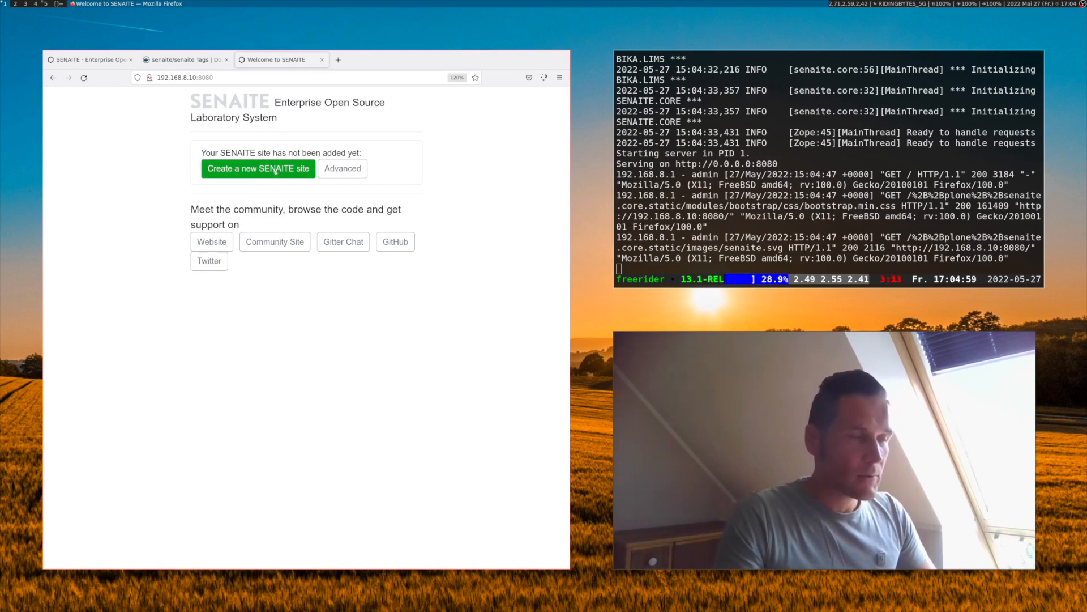
Create a default SENAITE site at path 'senaite' and open the Working with Samples documentation
{"action": "left_click", "coordinate": [258, 168]}
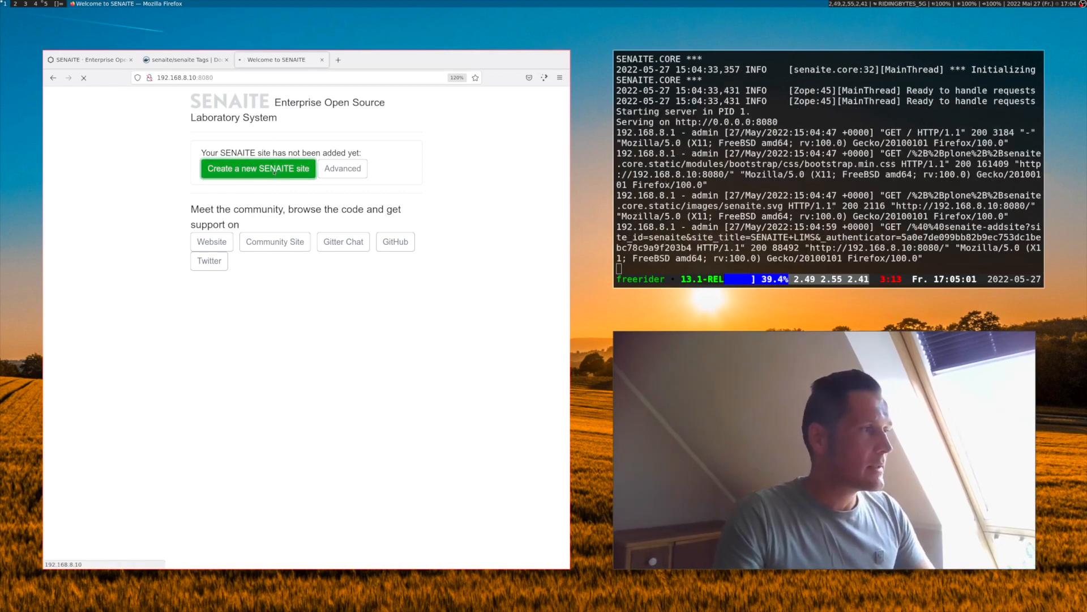
{"action": "left_click", "coordinate": [257, 168]}
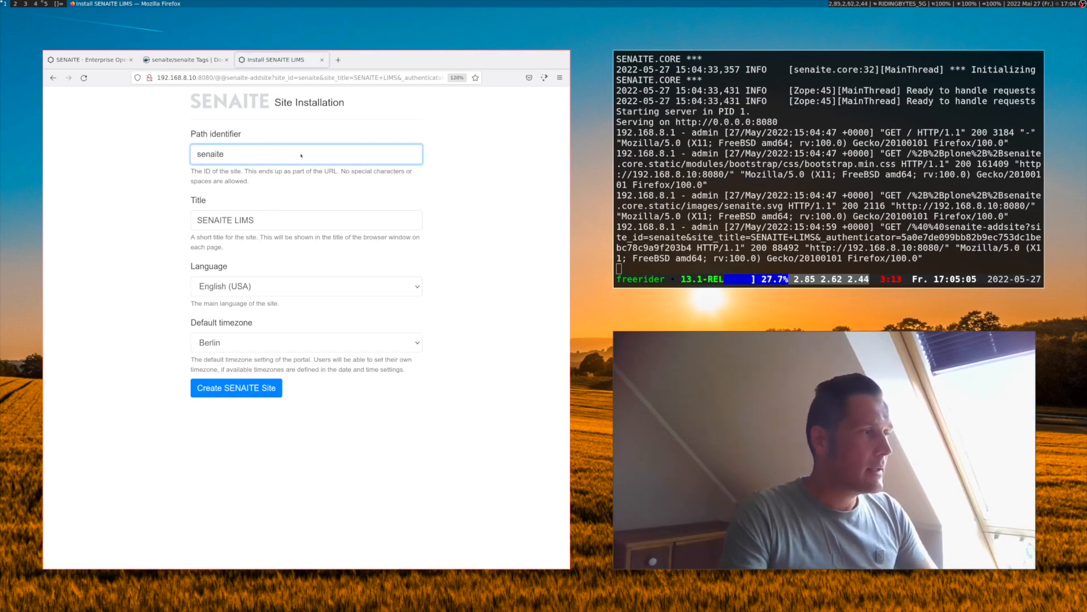
{"action": "left_click", "coordinate": [236, 388]}
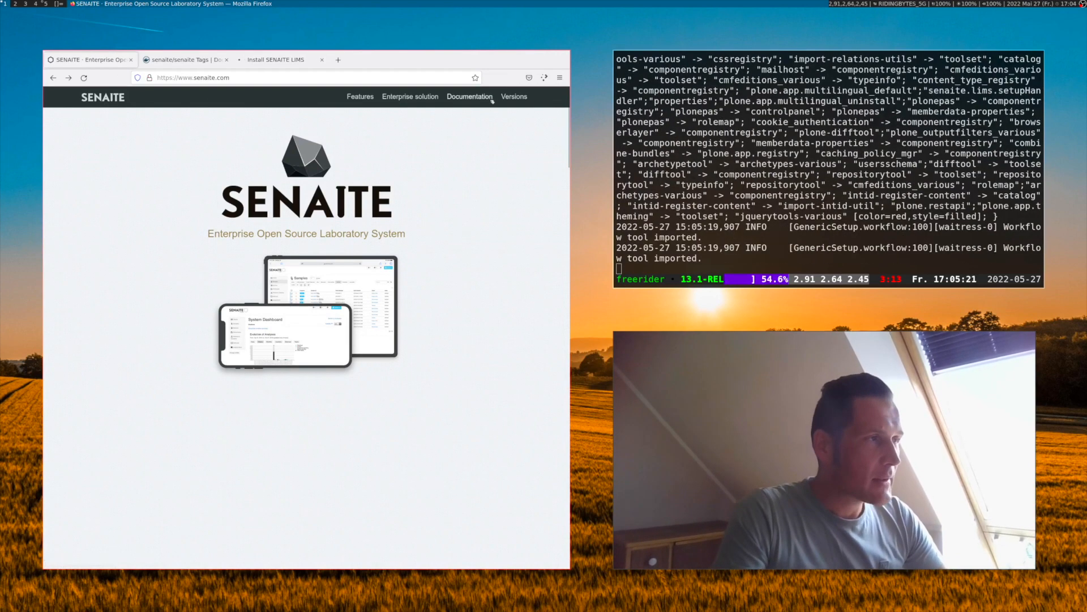
{"action": "left_click", "coordinate": [469, 96]}
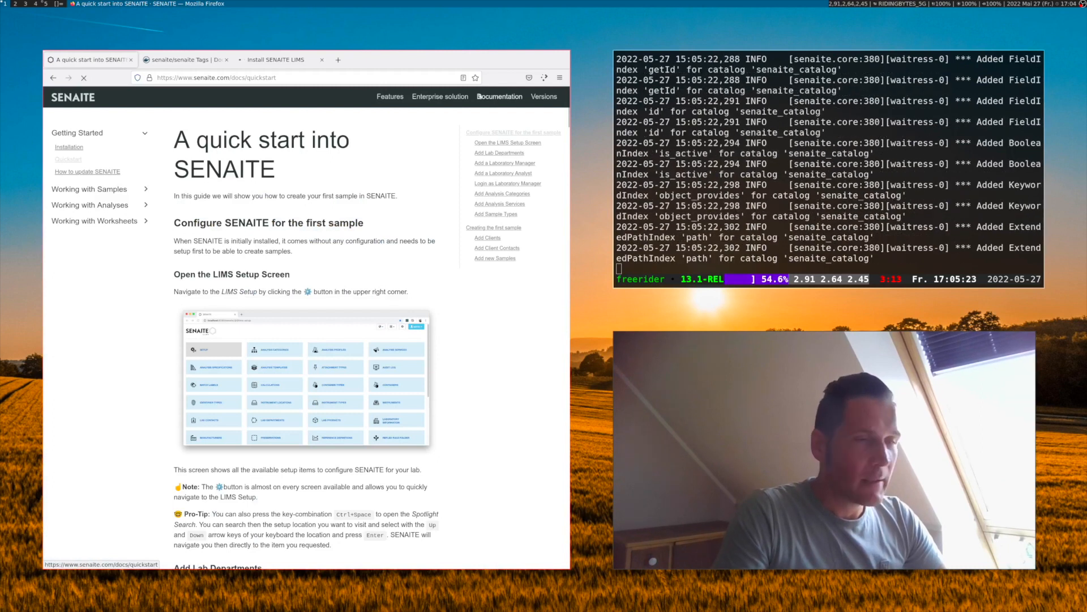
{"action": "left_click", "coordinate": [86, 190]}
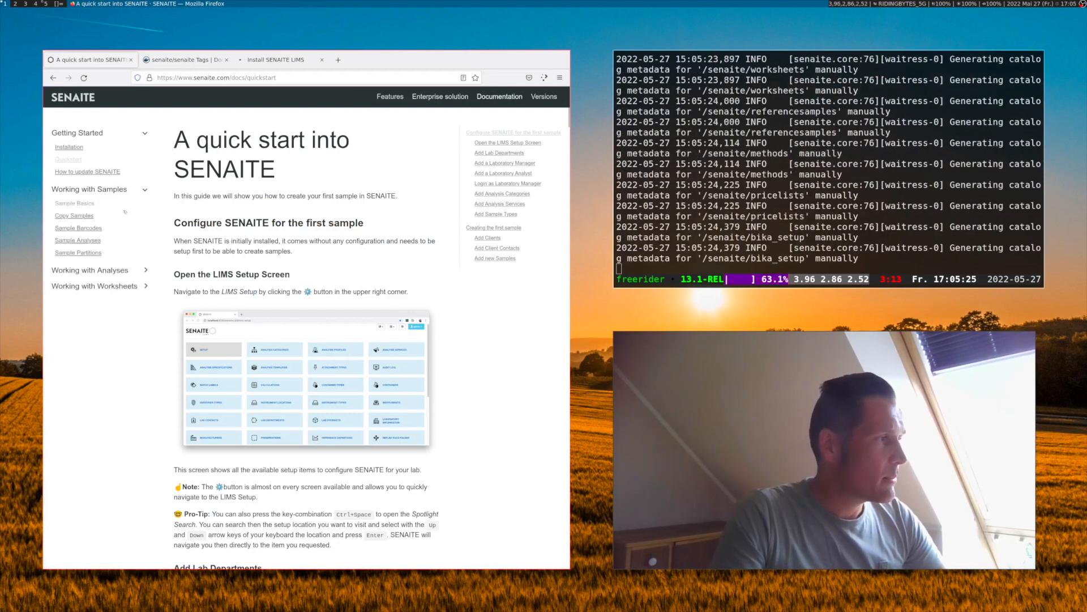